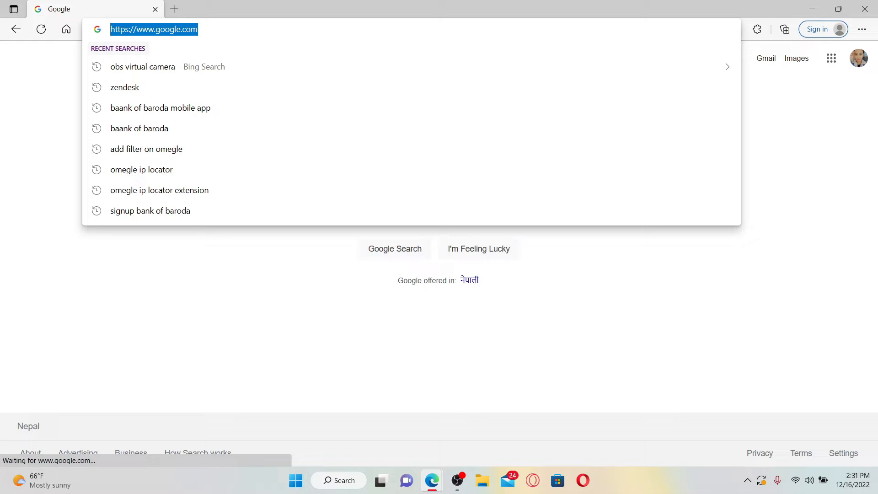
Navigate to zendesk.com from the address bar's recent 'zendesk' entry.
left_click(124, 87)
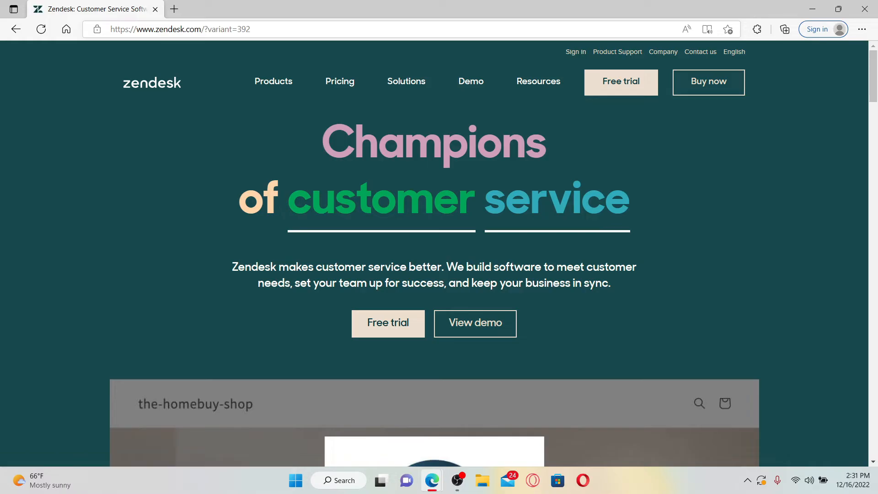
mouse_move(576, 52)
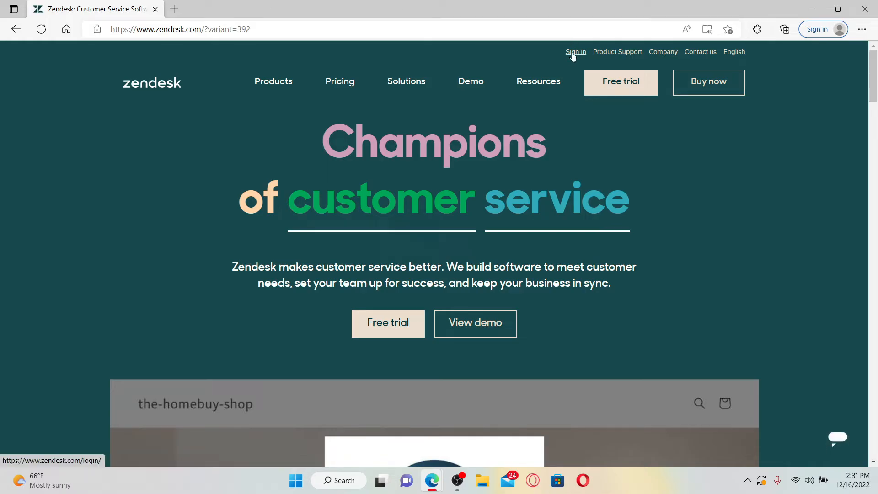
Reach the xyz co account sign-in form from the Zendesk home page.
left_click(575, 51)
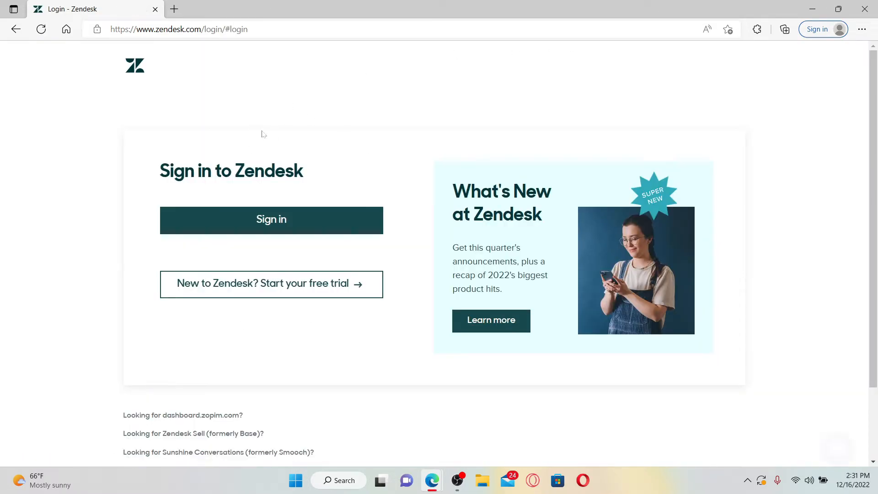
left_click(271, 219)
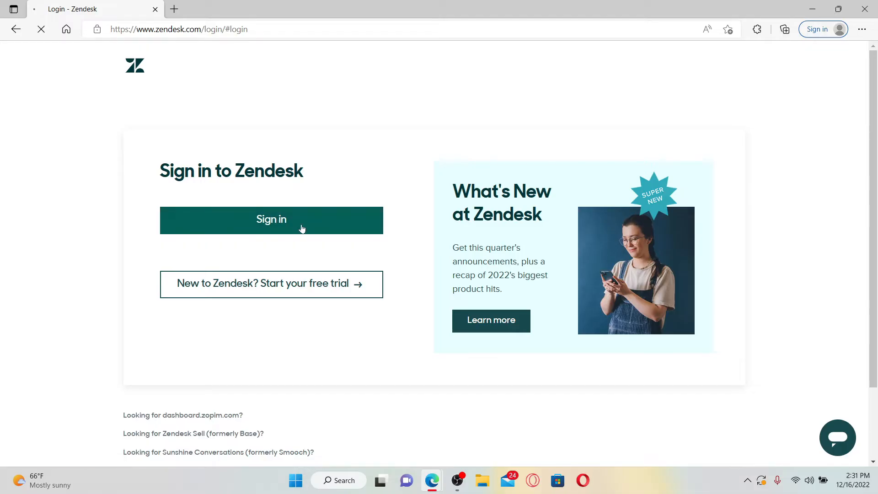
left_click(270, 219)
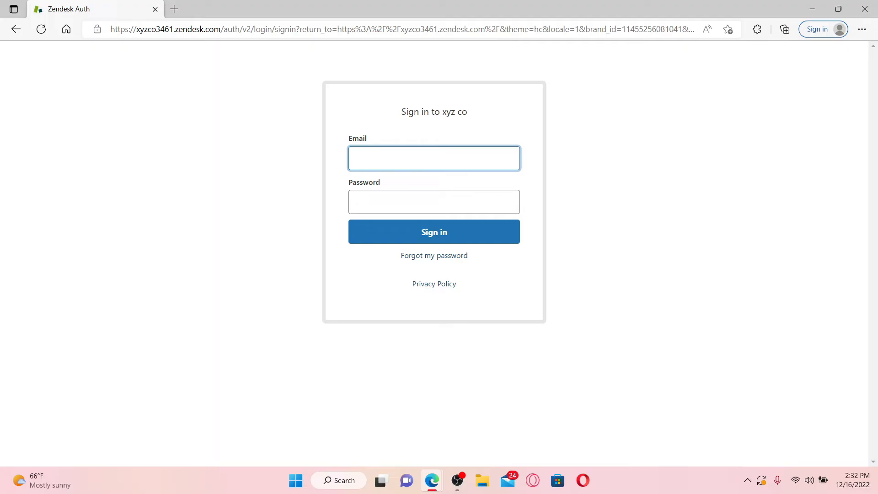
left_click(434, 231)
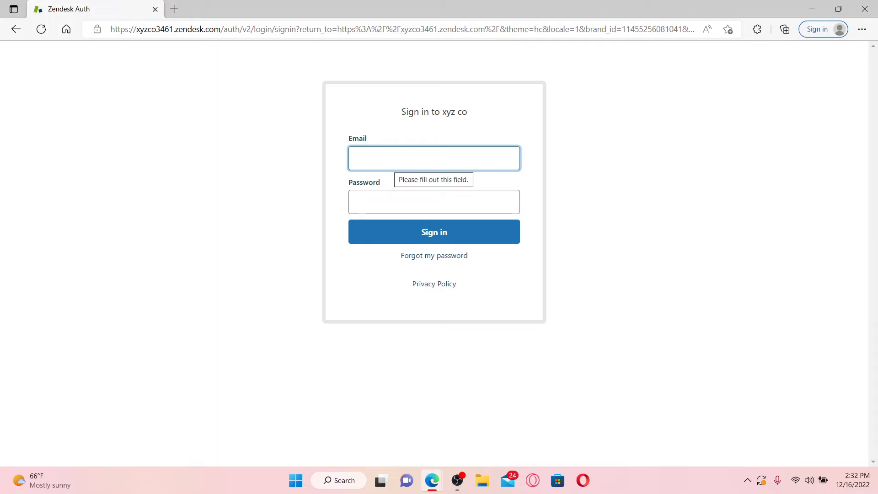
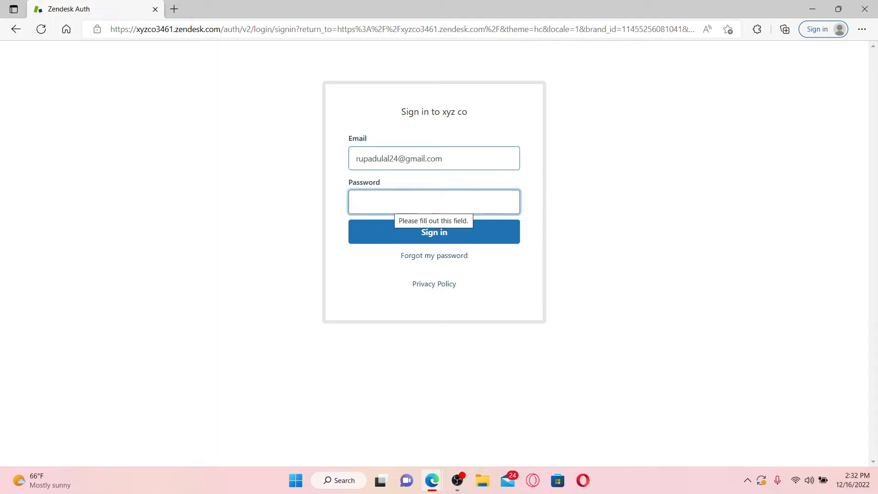
mouse_move(558, 164)
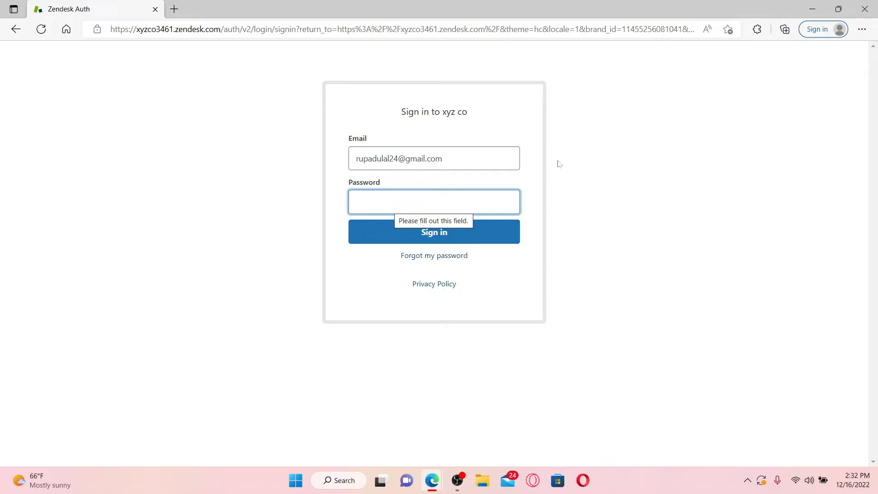
left_click(434, 201)
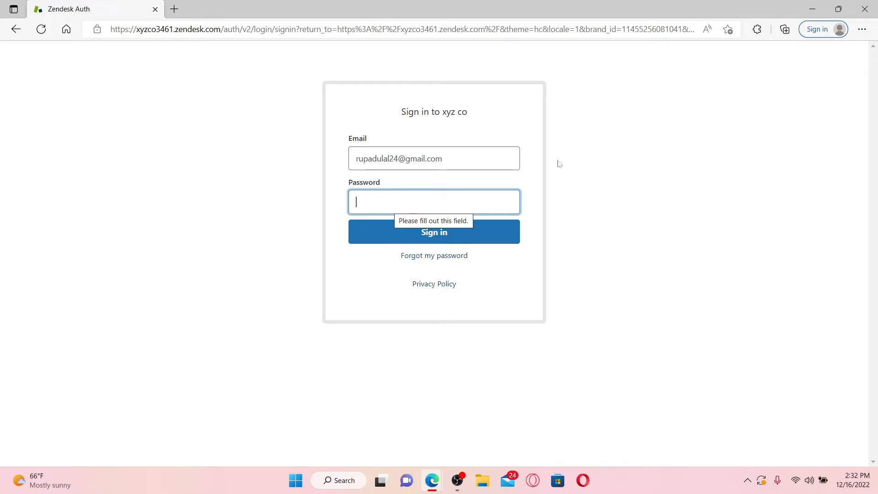
type("password")
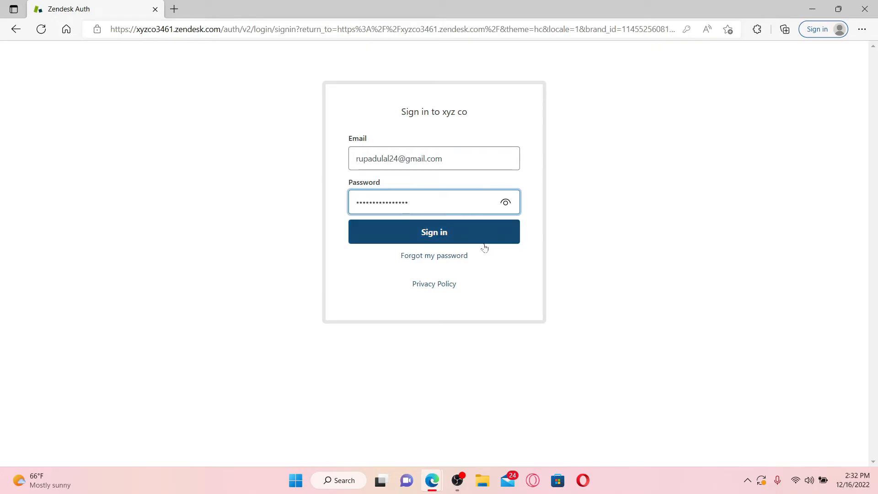
mouse_move(433, 255)
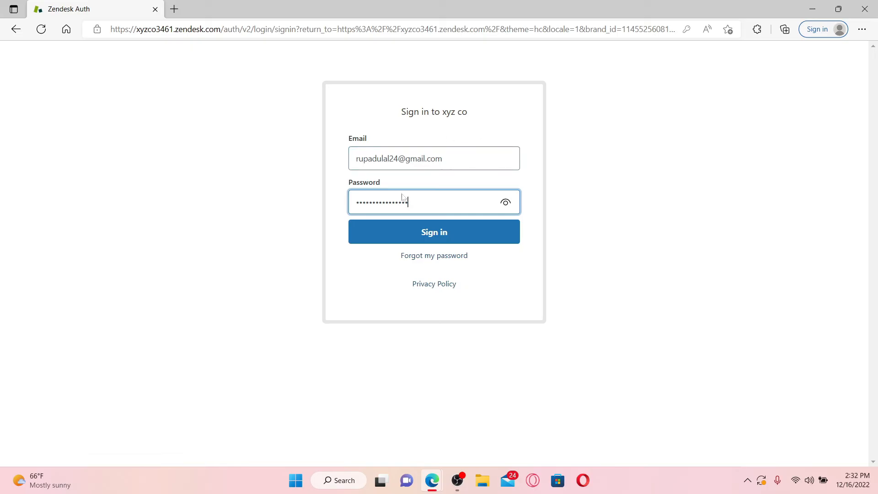
Submit the credentials and land on the Get started Zendesk Suite trial page.
left_click(434, 231)
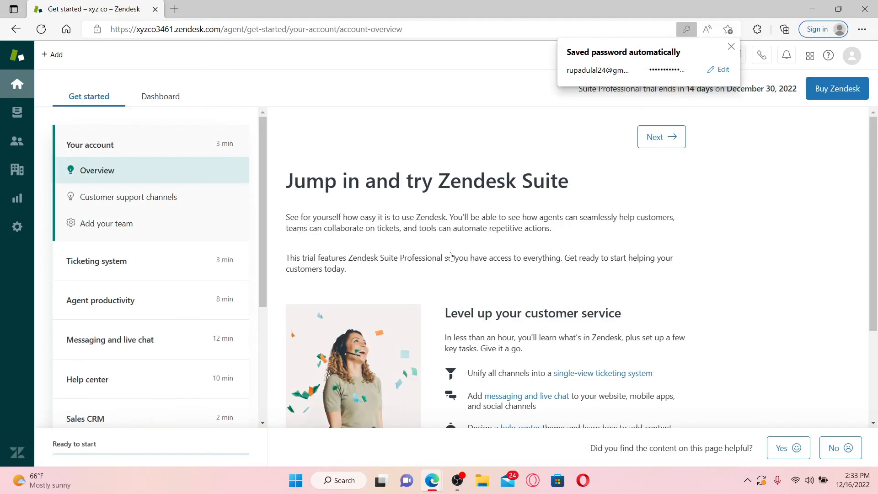
scroll("down", 3)
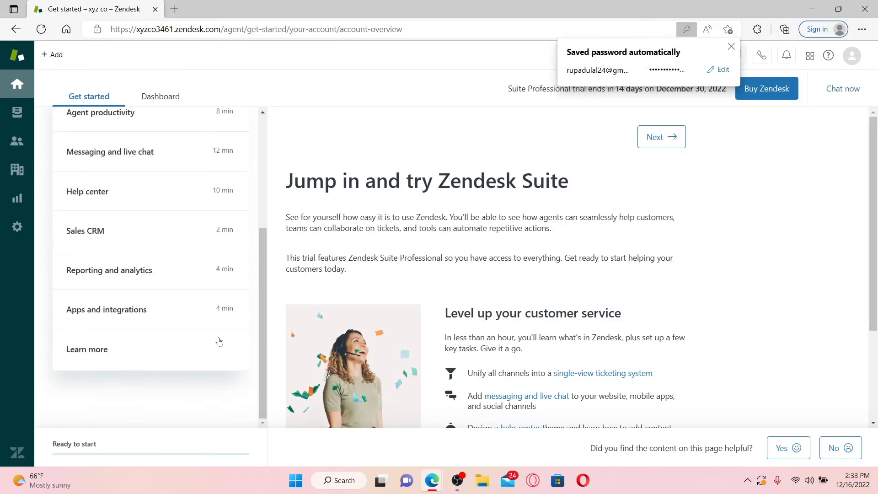